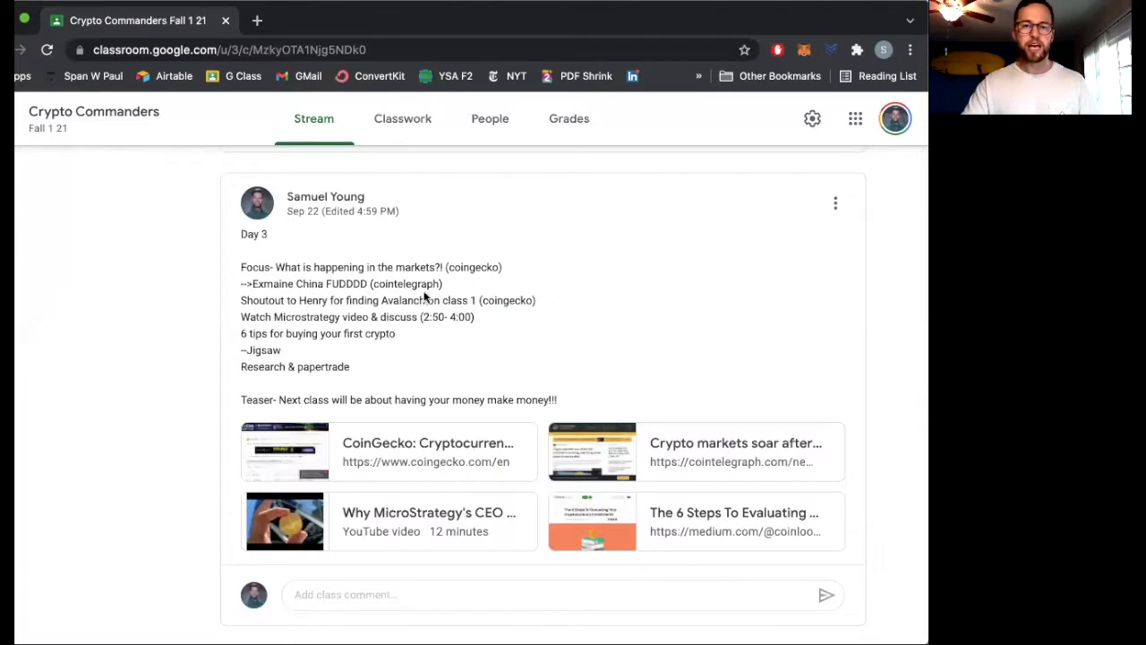
pyautogui.moveTo(237, 272)
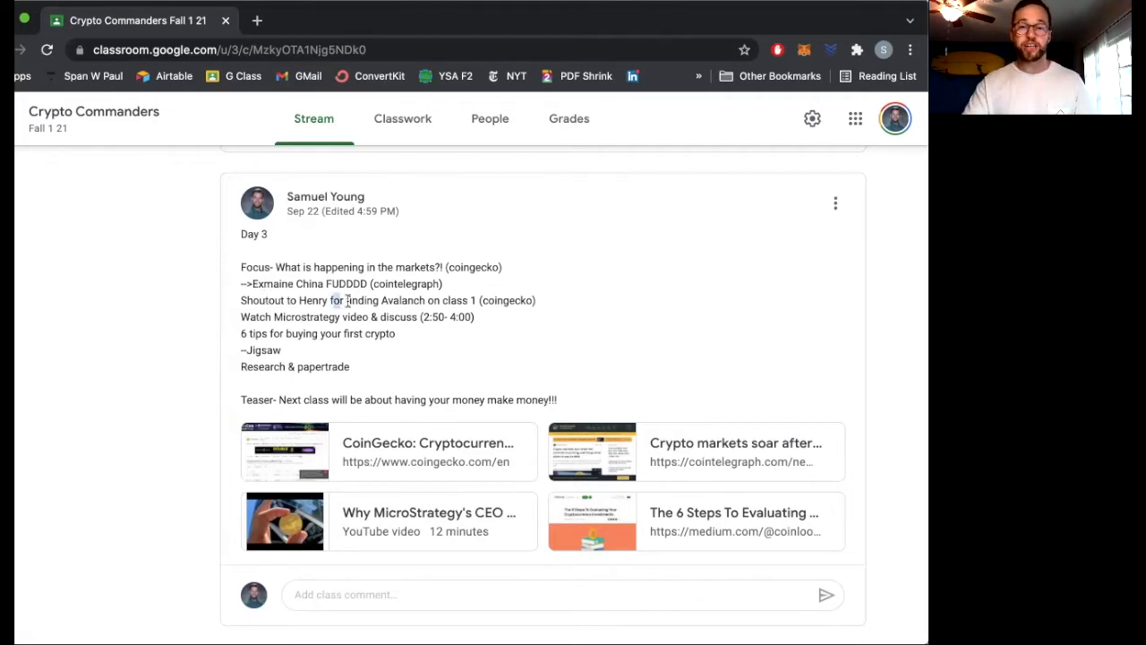
pyautogui.moveTo(331, 301); pyautogui.dragTo(480, 301)
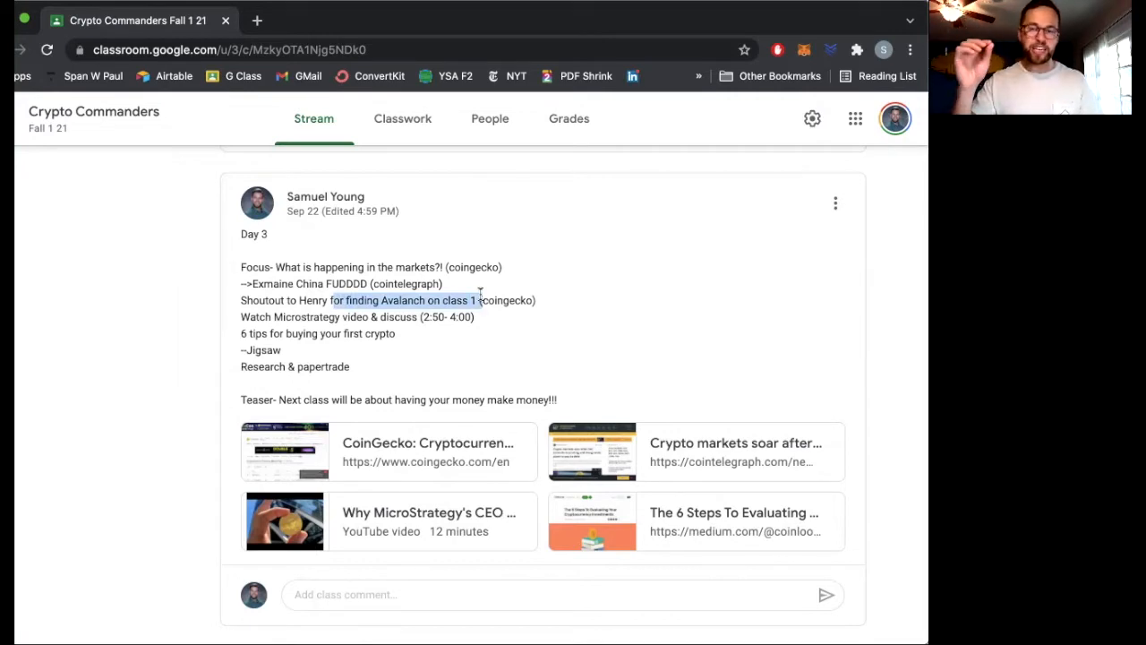
pyautogui.moveTo(564, 106)
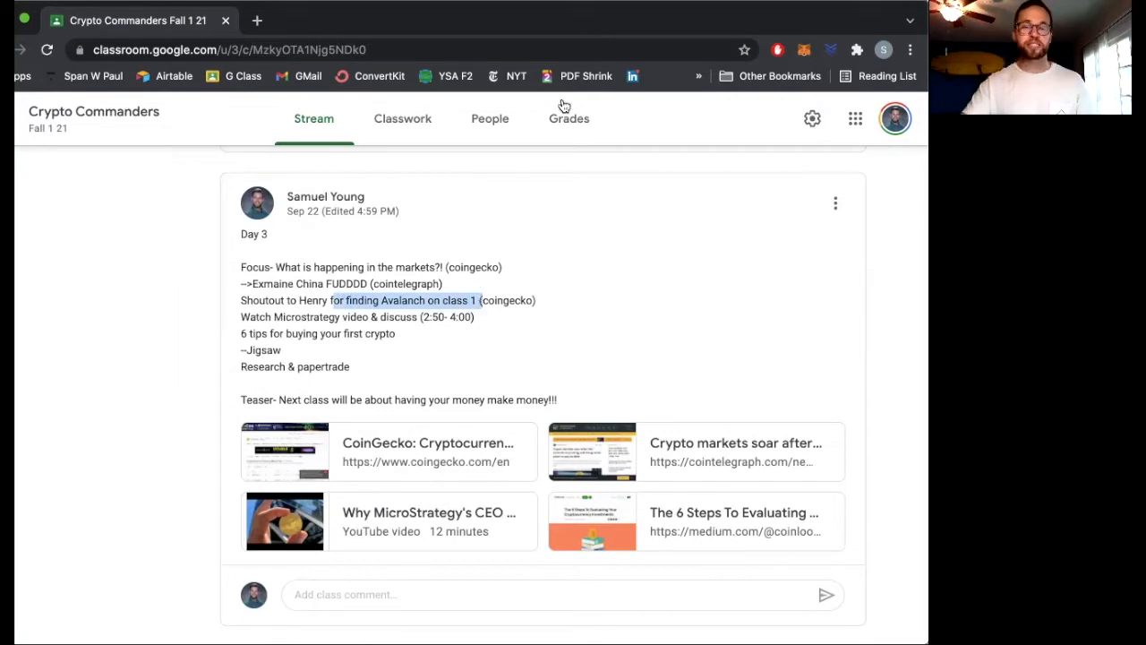
pyautogui.moveTo(412, 206)
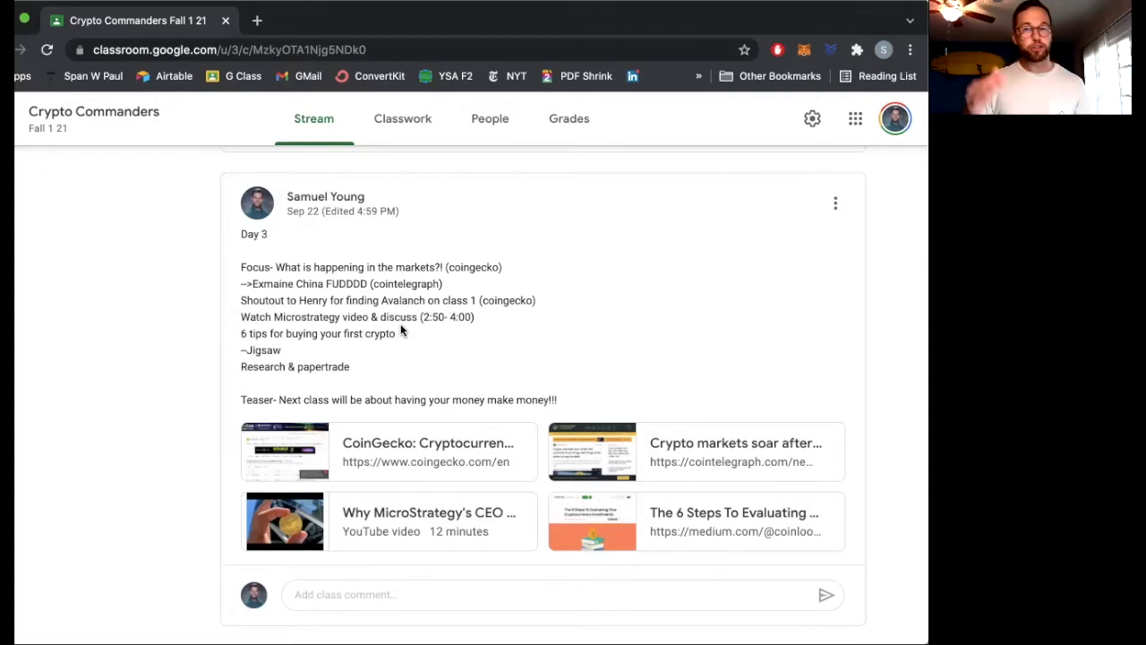
pyautogui.moveTo(516, 301)
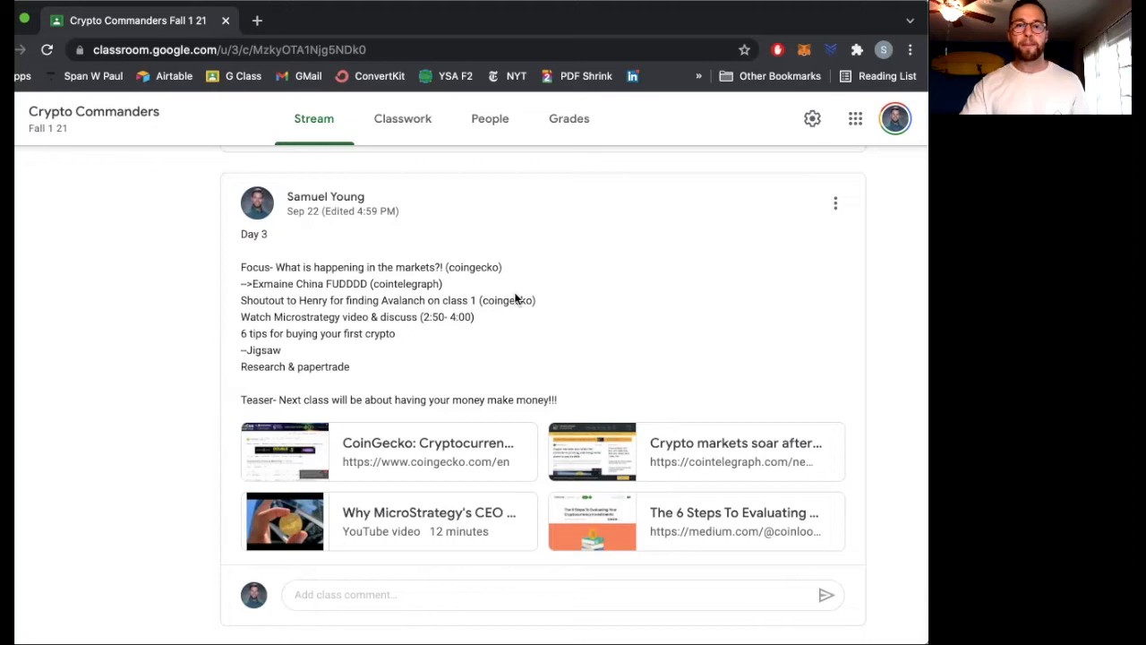
pyautogui.doubleClick(318, 334)
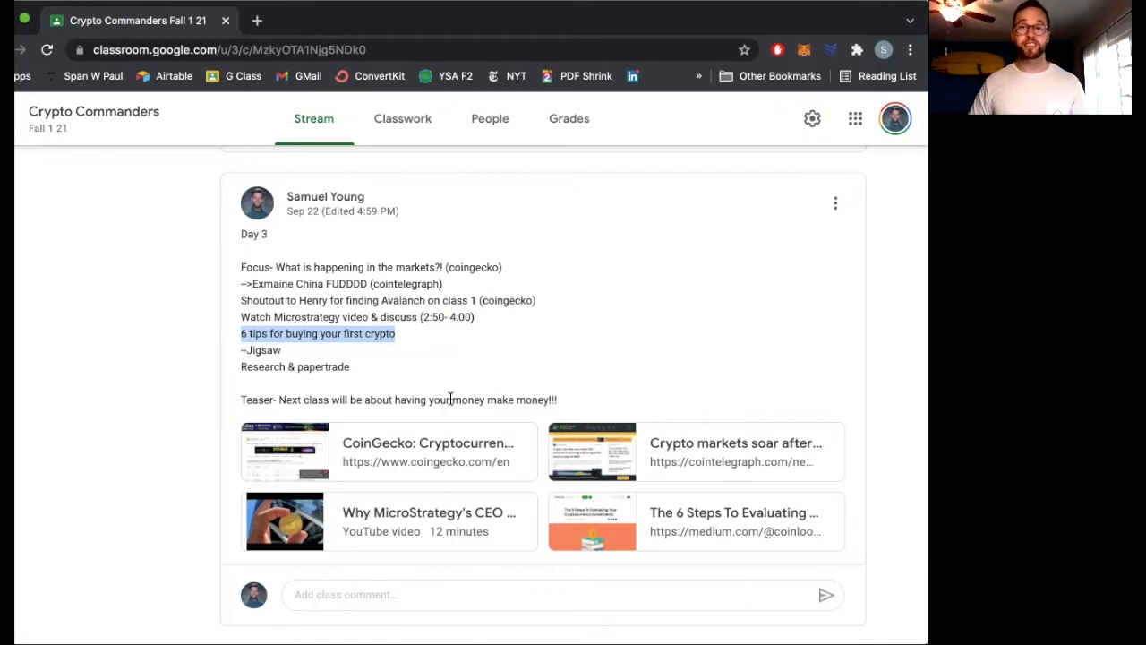
pyautogui.moveTo(401, 365)
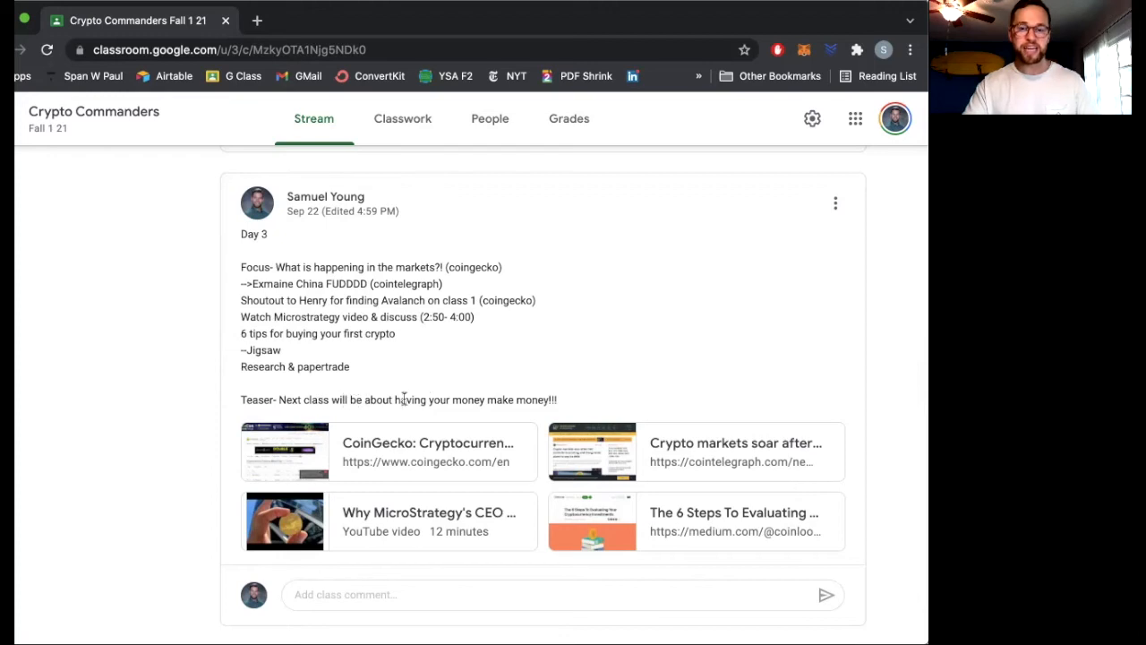
pyautogui.moveTo(562, 412)
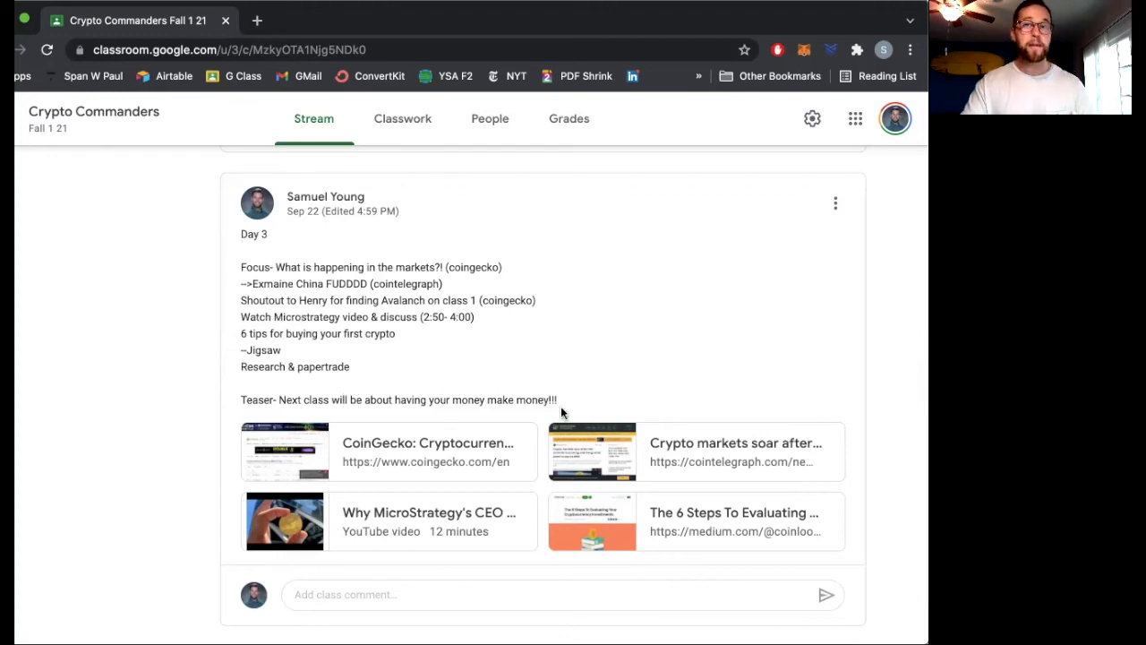